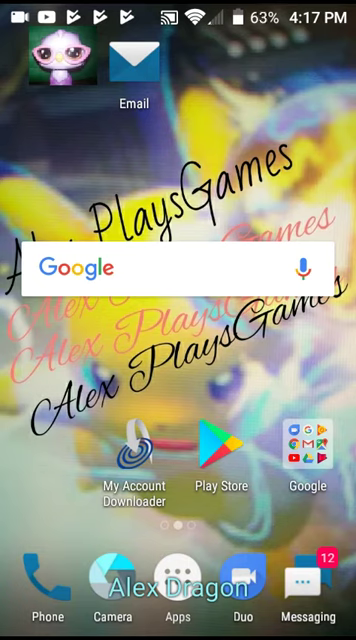
Move to the second home-screen page showing game and app icons
scroll("left", 3)
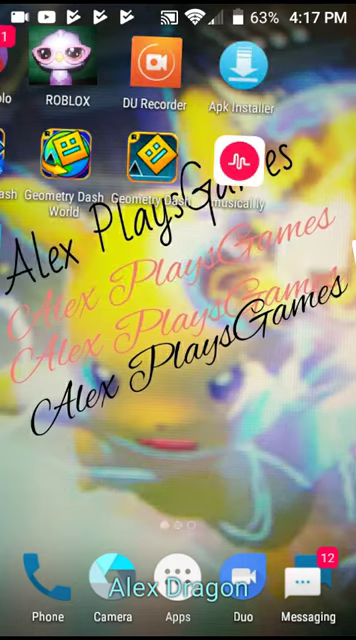
scroll("left", 3)
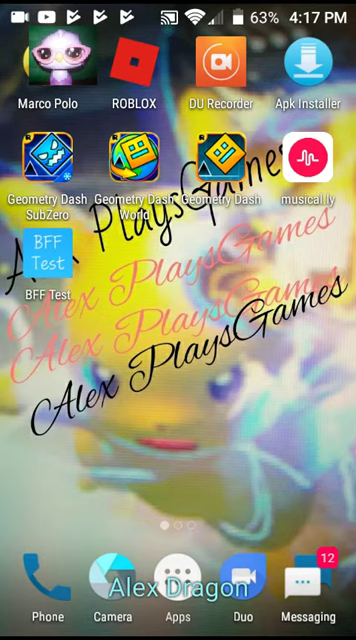
Find Settings in the app drawer and open it to the Wireless & networks section
left_click(178, 588)
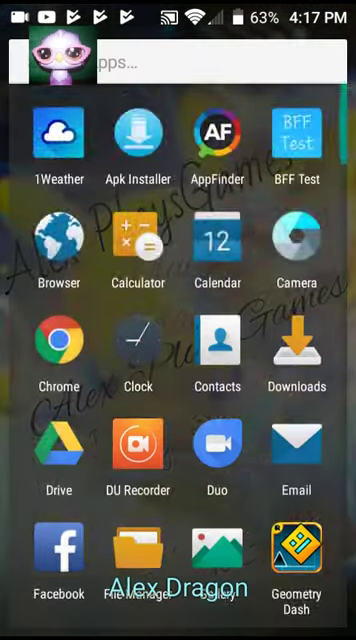
scroll("down", 3)
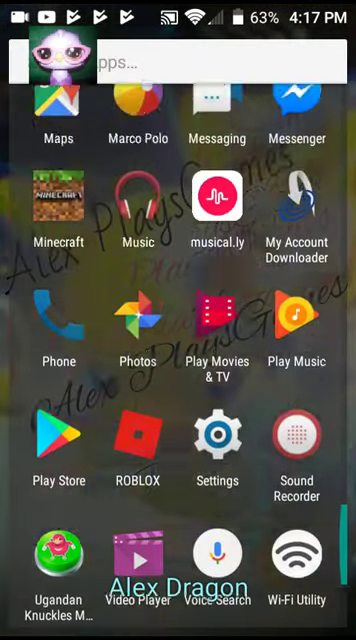
scroll("down", 3)
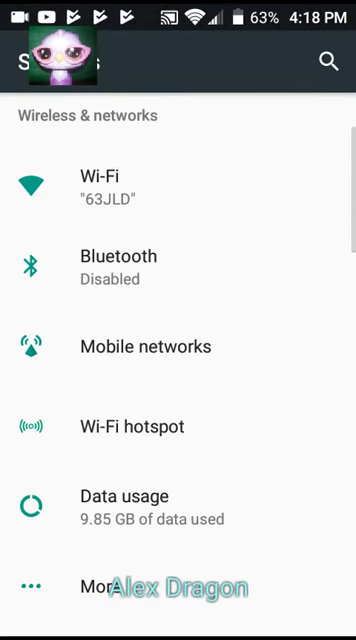
Enable Unknown sources in the Security settings and return to the home screen
scroll("down", 3)
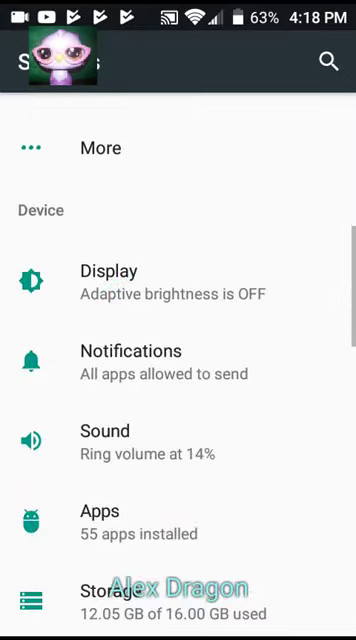
scroll("down", 3)
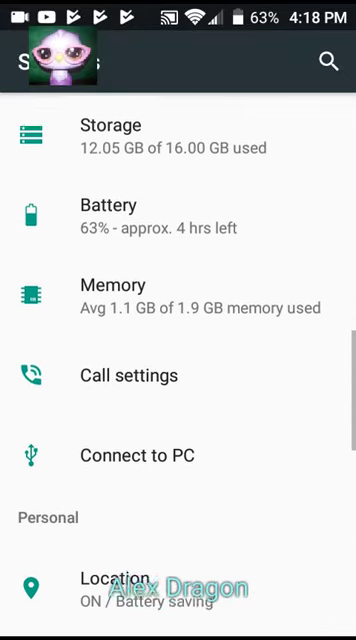
scroll("down", 3)
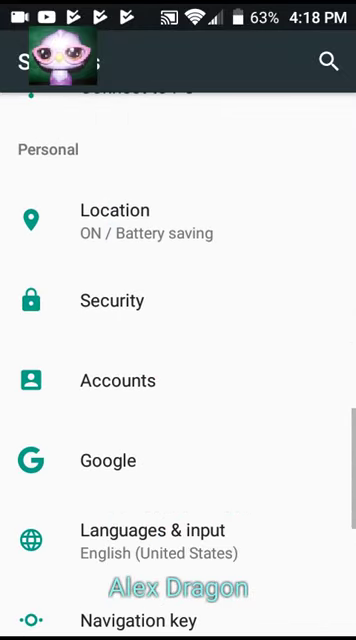
left_click(112, 300)
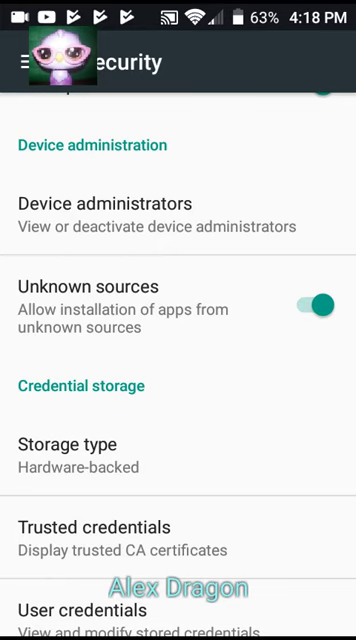
left_click(312, 300)
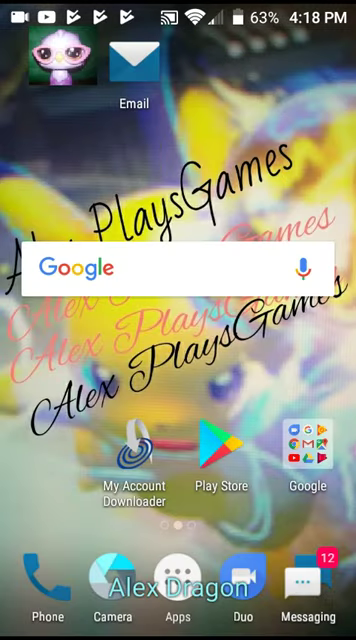
Search the web for 'apk' in Chrome and land on the APKHere app listing
left_click(178, 268)
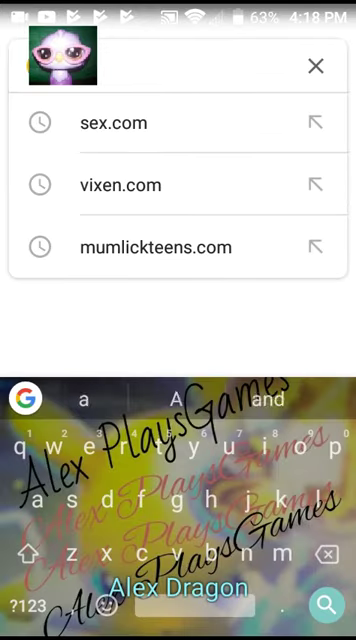
type("apk")
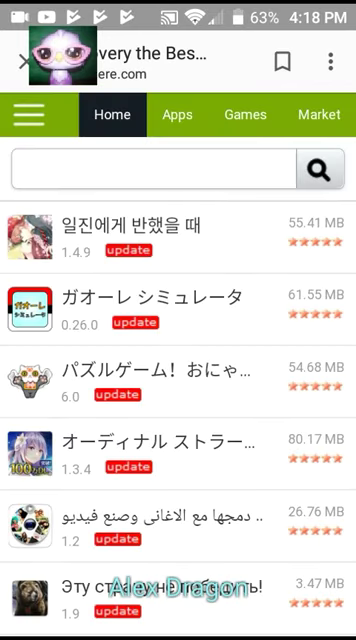
Search APKHere for 'Minecraft' to reach the Pocket Edition 1.2.13.10 page
left_click(150, 168)
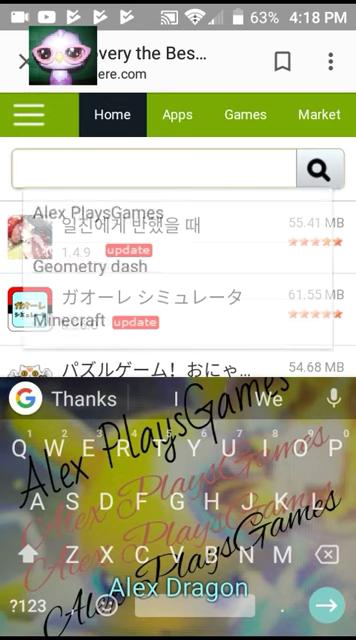
type("Minecraft")
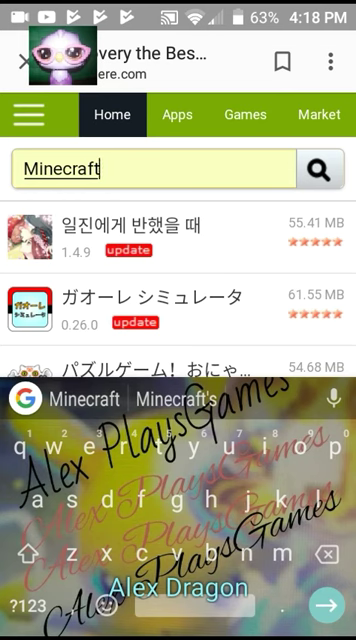
left_click(320, 174)
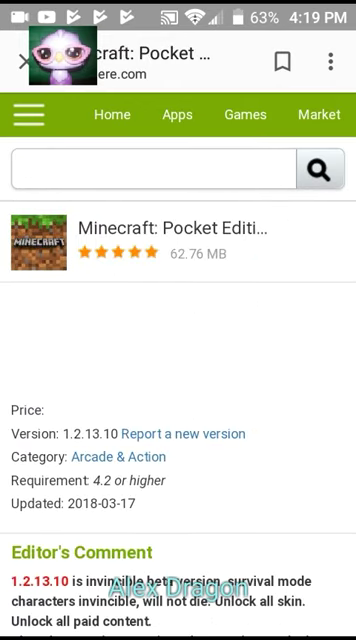
Start the Minecraft Pocket Edition APK download from the page's download section
scroll("down", 3)
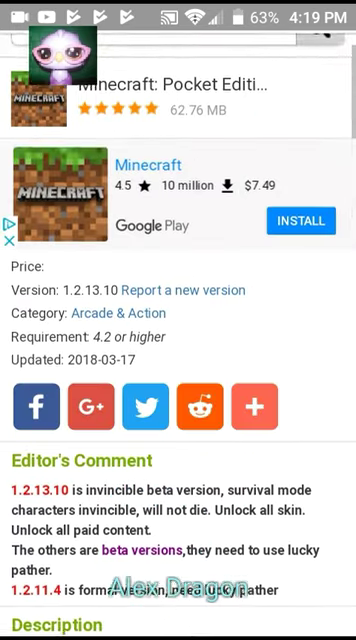
scroll("down", 3)
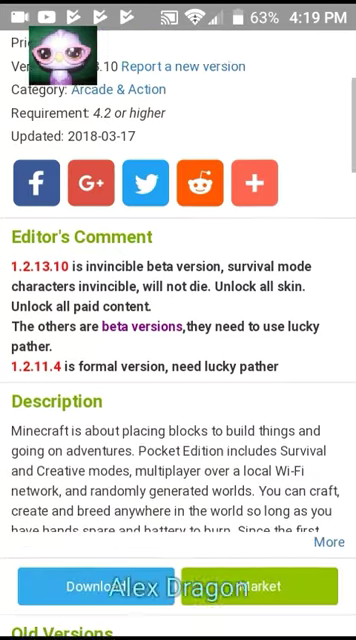
scroll("down", 3)
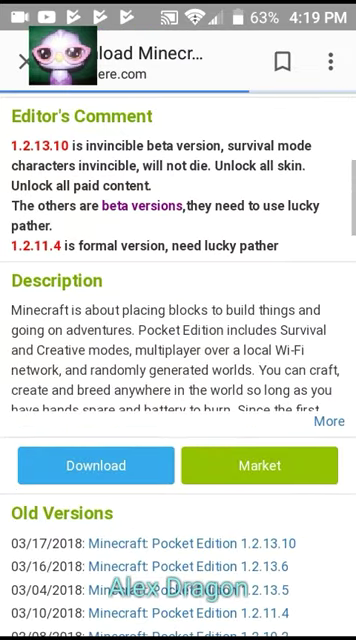
left_click(94, 464)
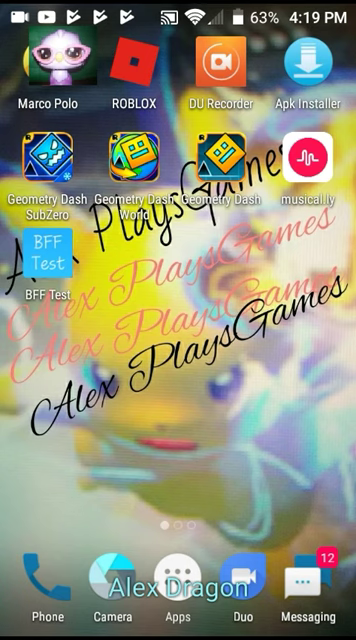
Launch the downloaded Minecraft installer, which is blocked by the unknown-sources warning
left_click(60, 64)
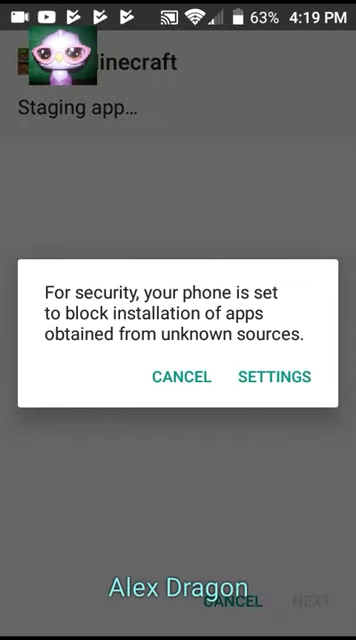
From the install warning, switch on Unknown sources in Security settings
left_click(272, 376)
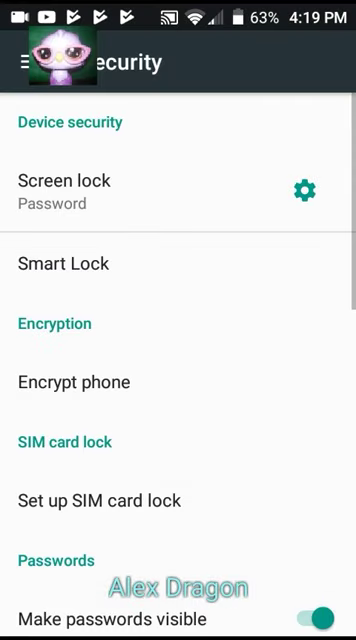
scroll("down", 3)
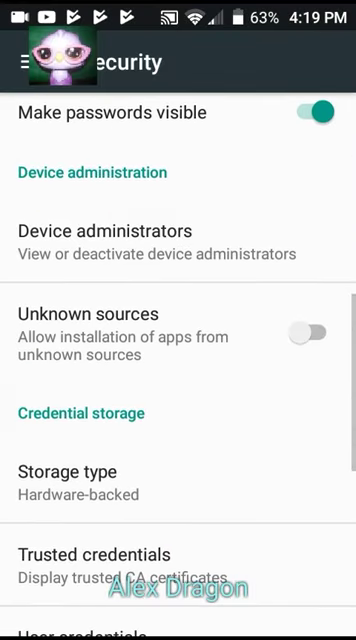
left_click(308, 330)
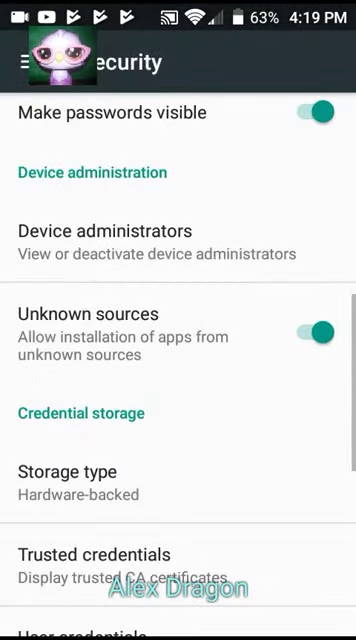